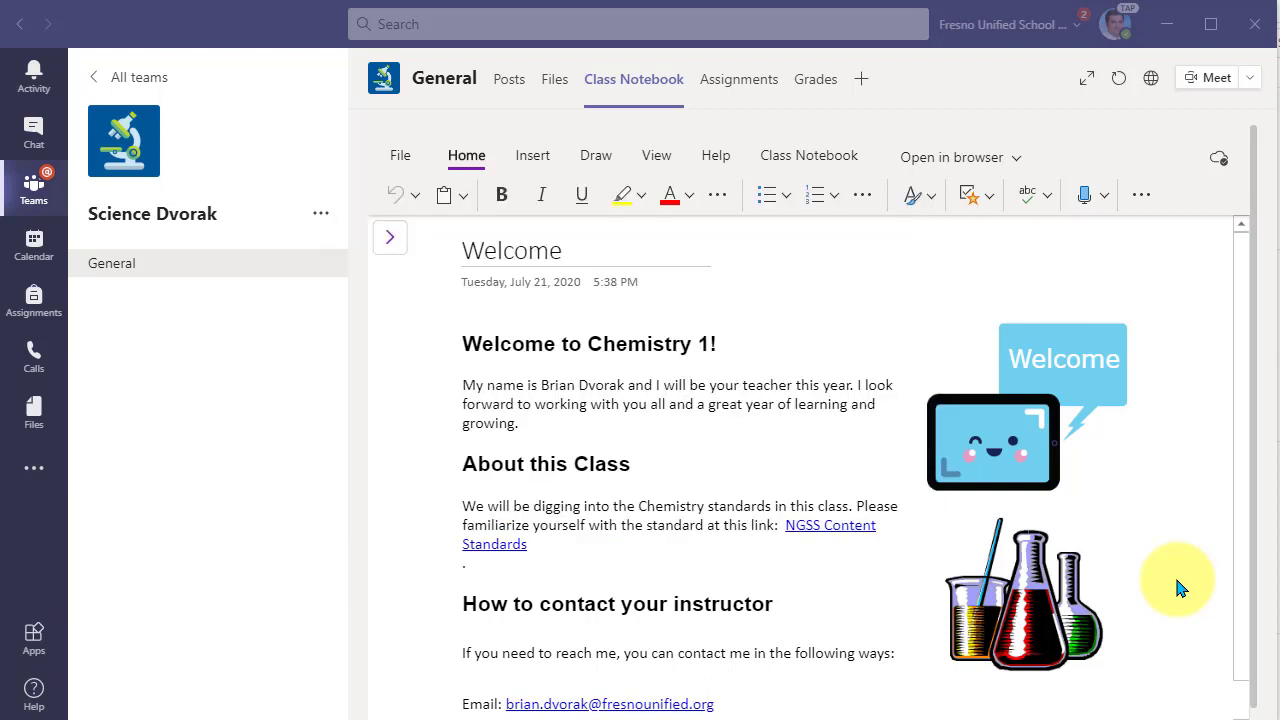
{"action": "mouse_move", "coordinate": [454, 262]}
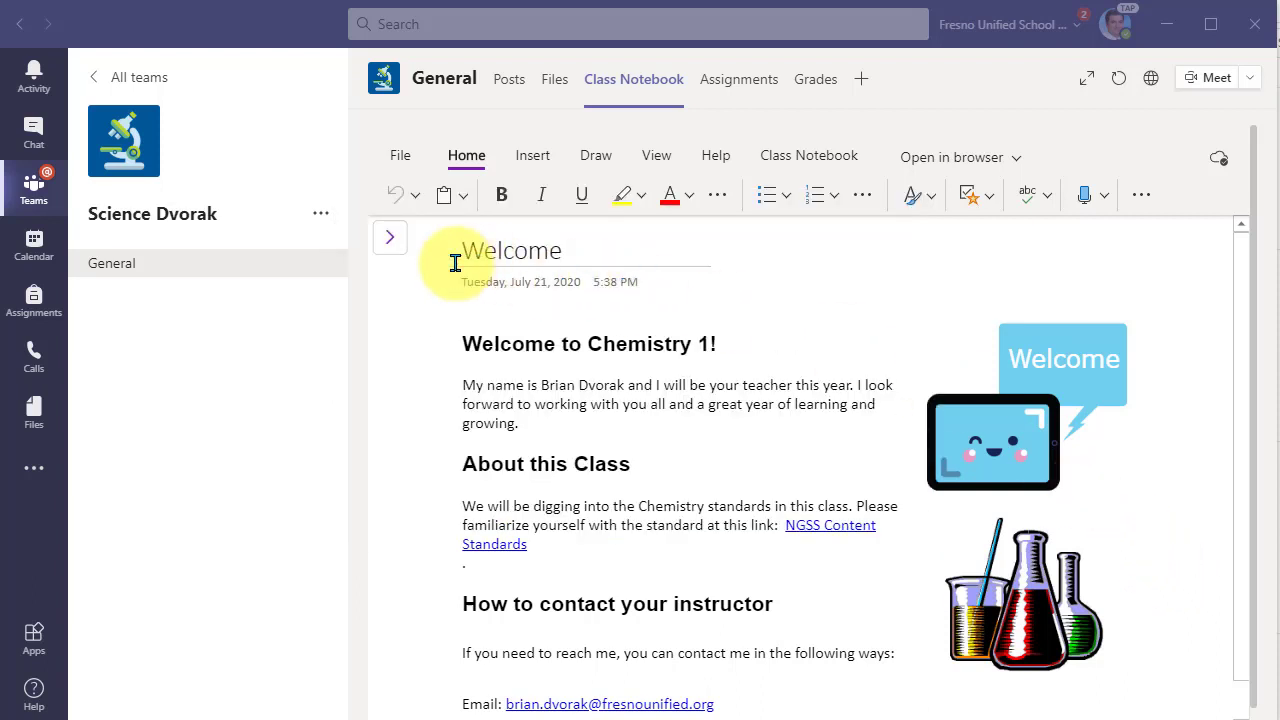
Expand the Science Dvorak notebook's navigation pane to list its section groups and sections
{"action": "left_click", "coordinate": [388, 236]}
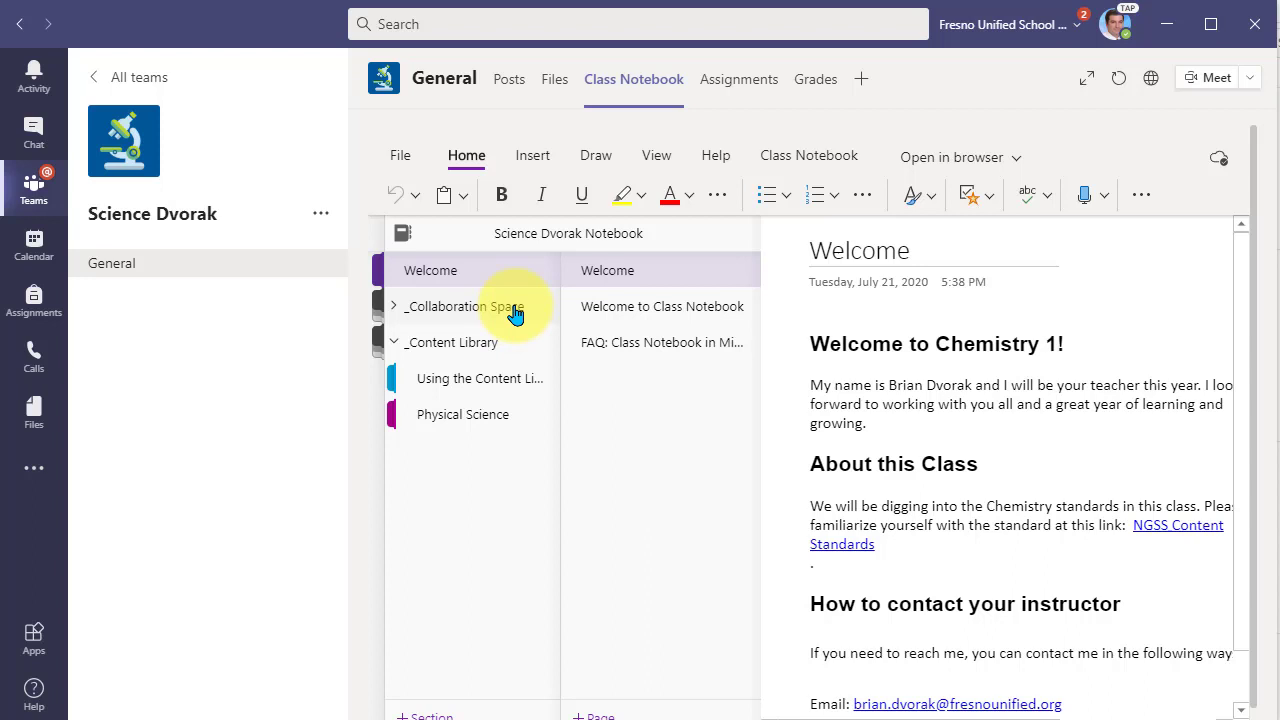
{"action": "mouse_move", "coordinate": [688, 252]}
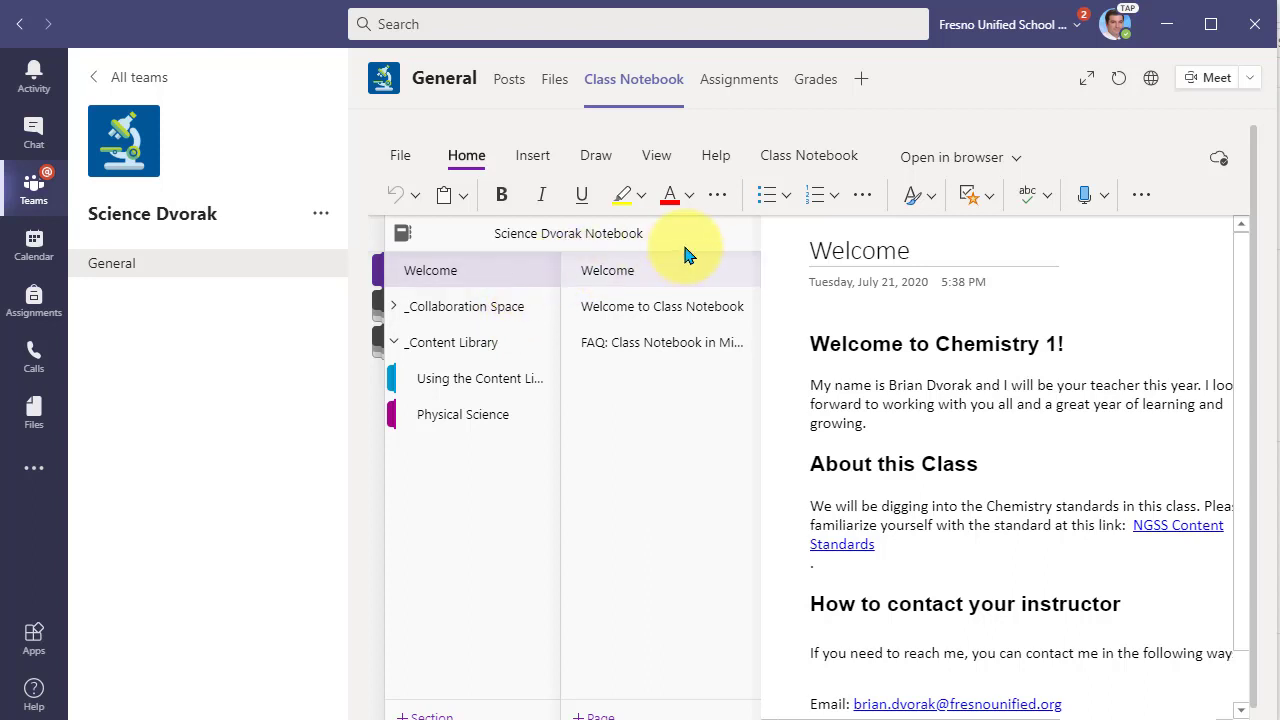
{"action": "mouse_move", "coordinate": [808, 156]}
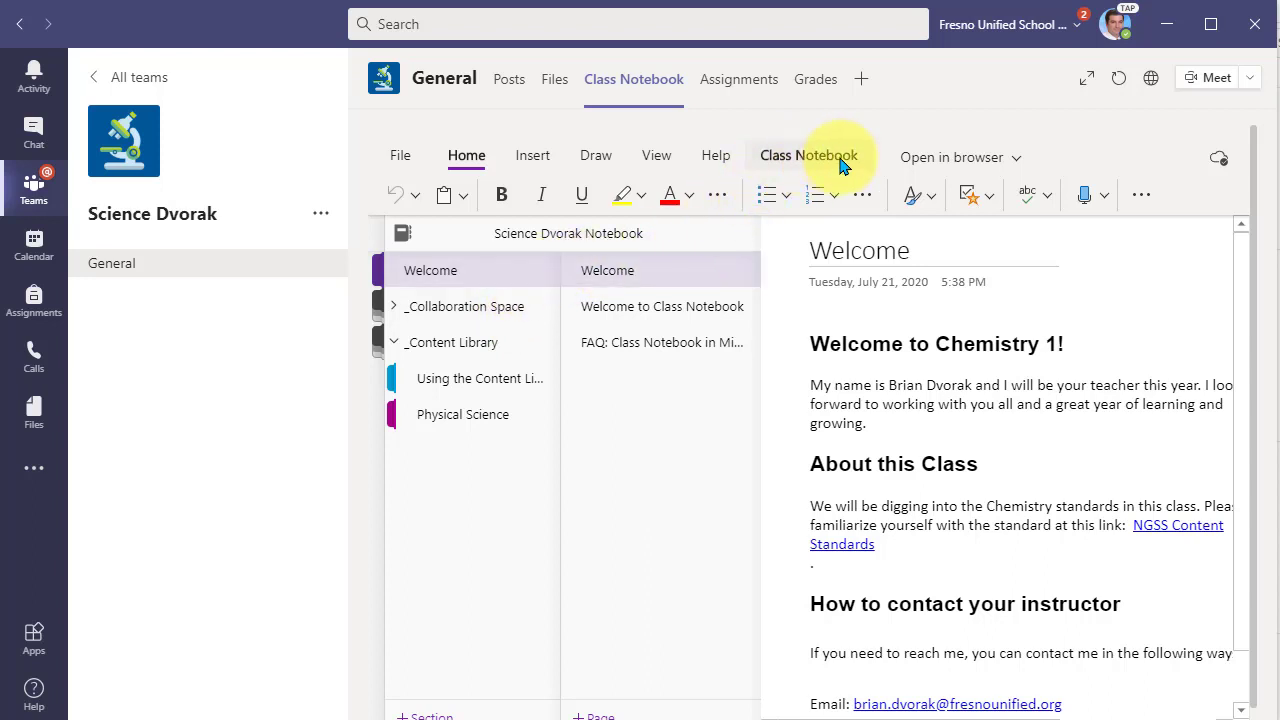
Reach Manage Notebooks from the Class Notebook ribbon's overflow menu
{"action": "left_click", "coordinate": [808, 156]}
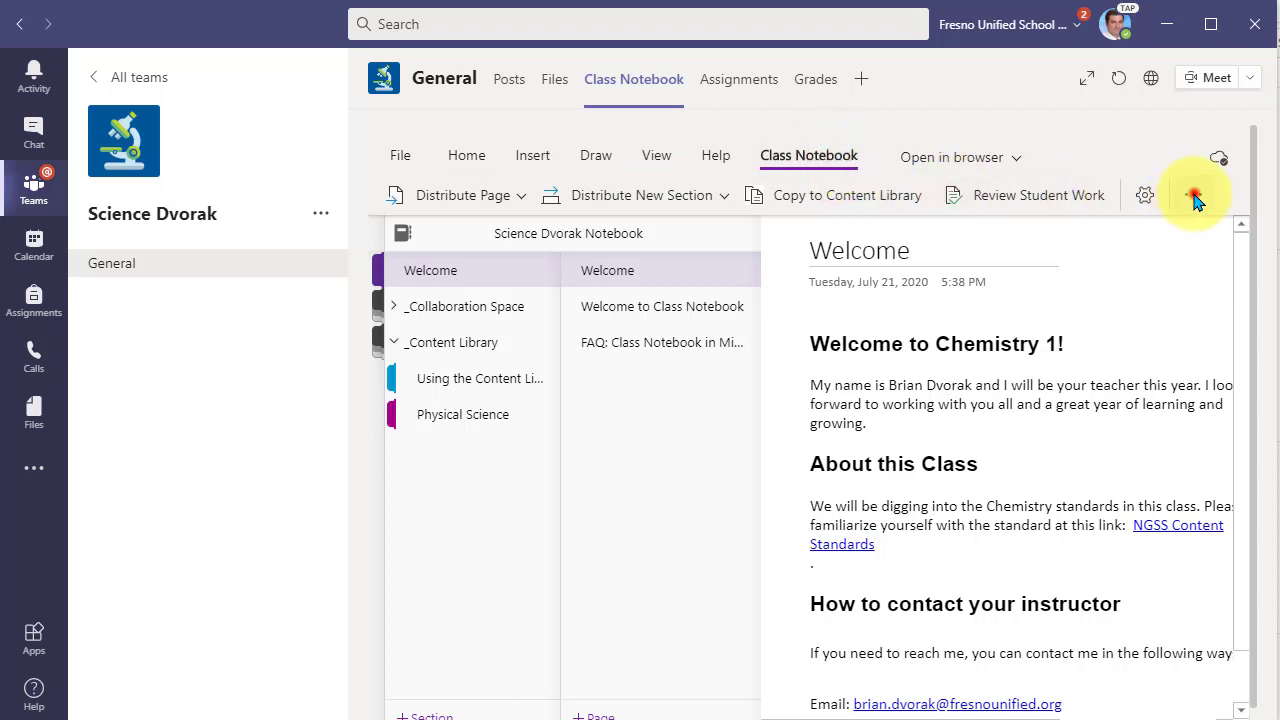
{"action": "left_click", "coordinate": [1192, 194]}
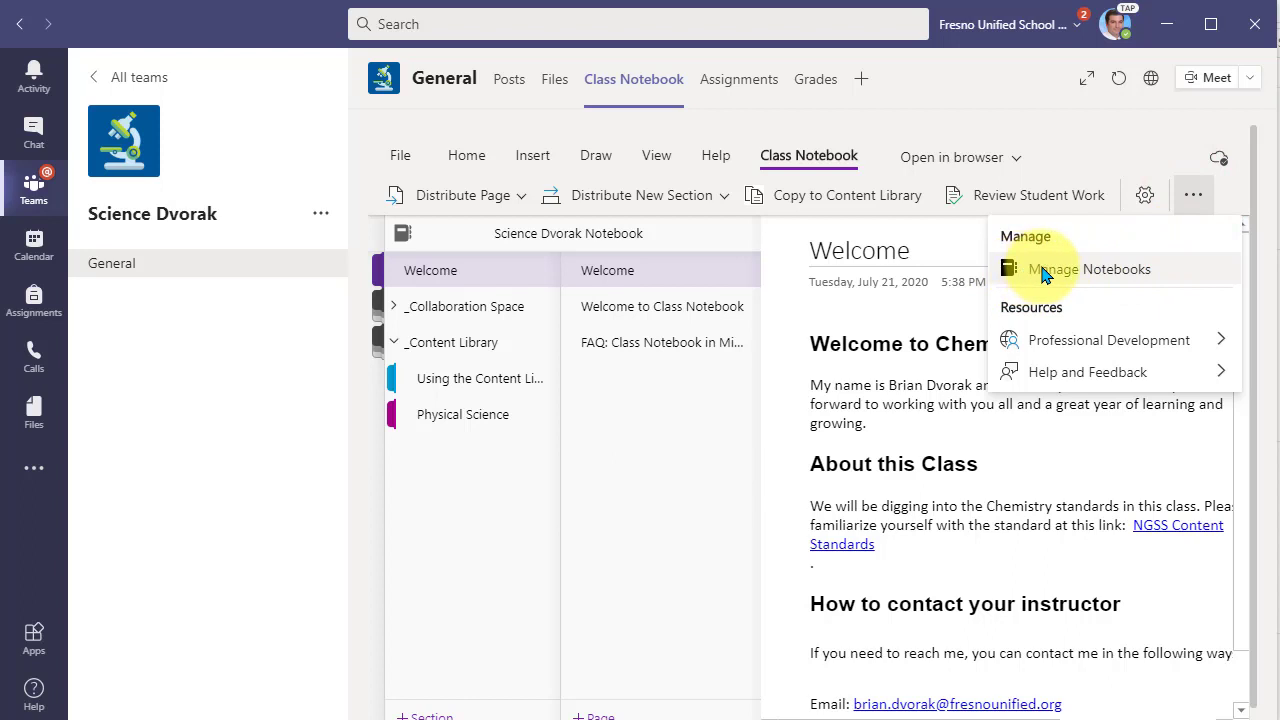
{"action": "left_click", "coordinate": [1040, 264]}
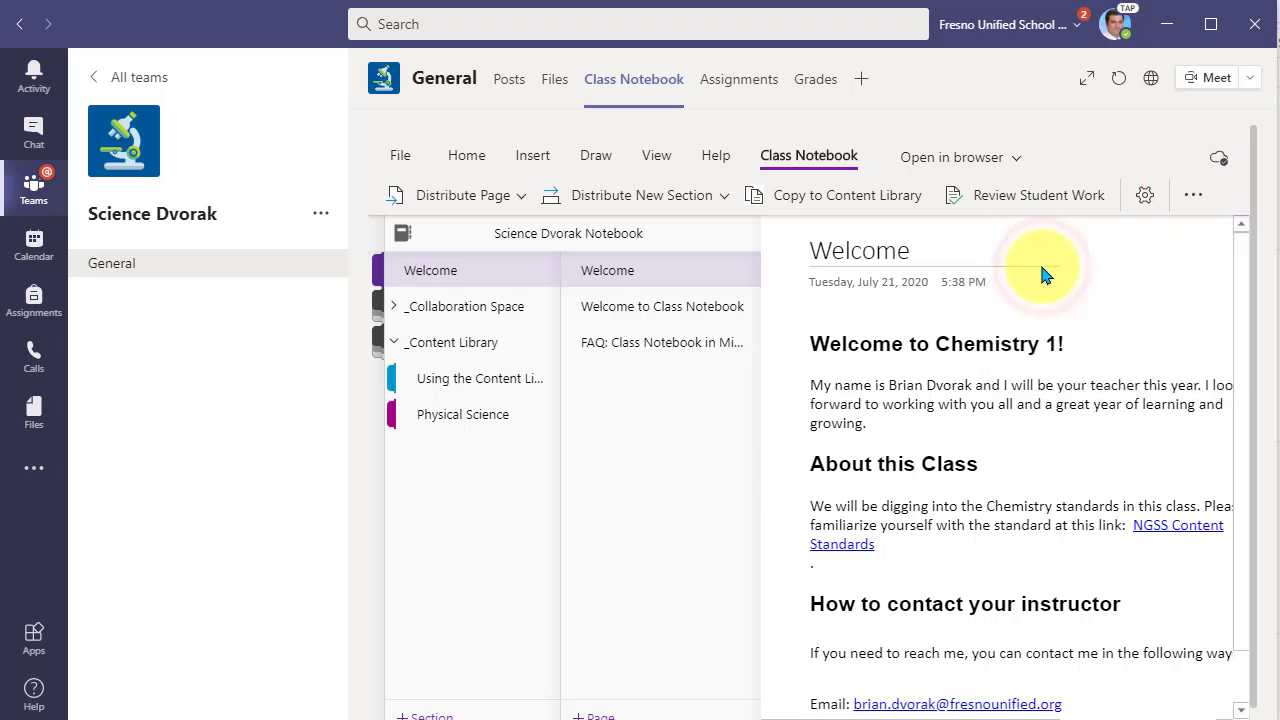
Add the Teacher-Only section group so it shows Enabled for Science Dvorak
{"action": "left_click", "coordinate": [1144, 194]}
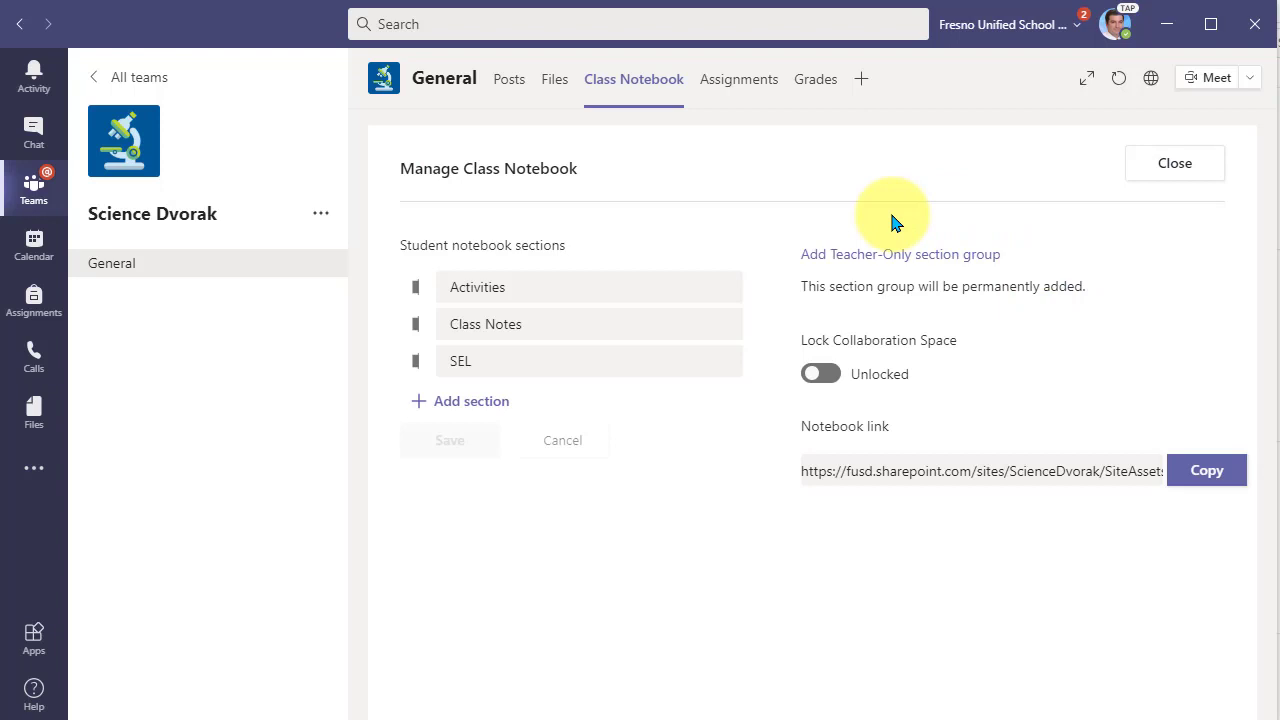
{"action": "mouse_move", "coordinate": [742, 222]}
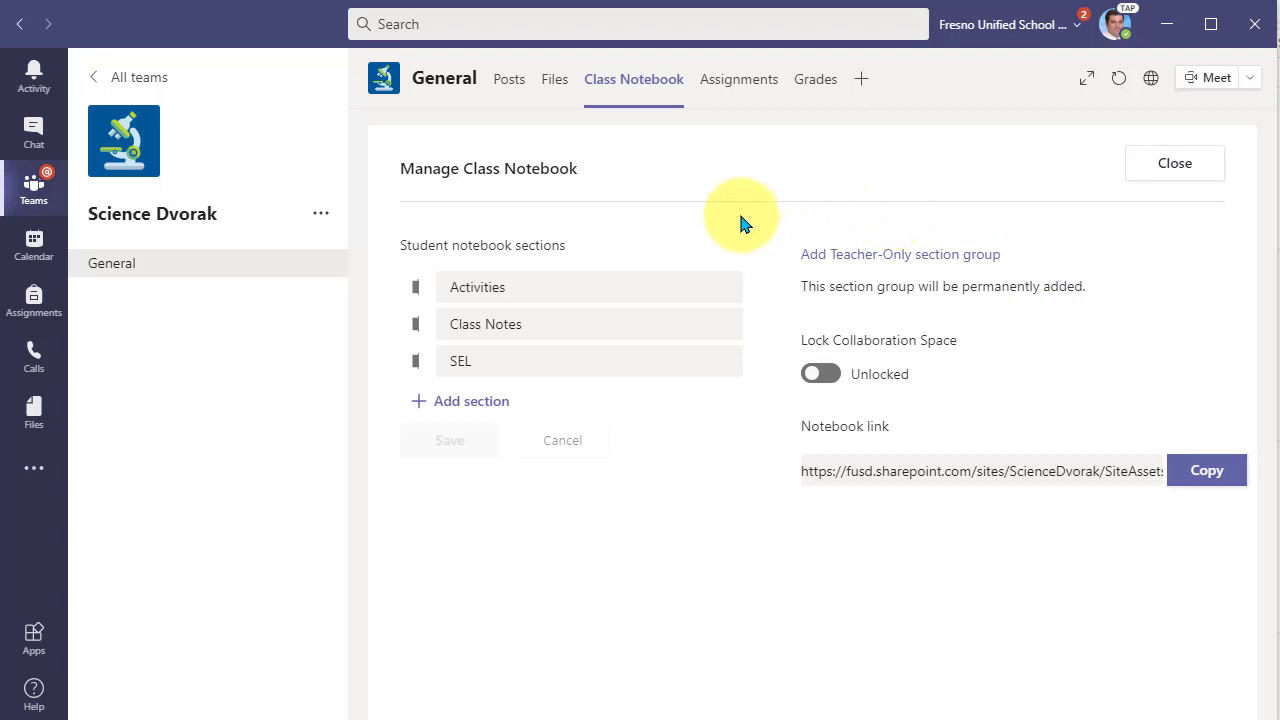
{"action": "mouse_move", "coordinate": [536, 316]}
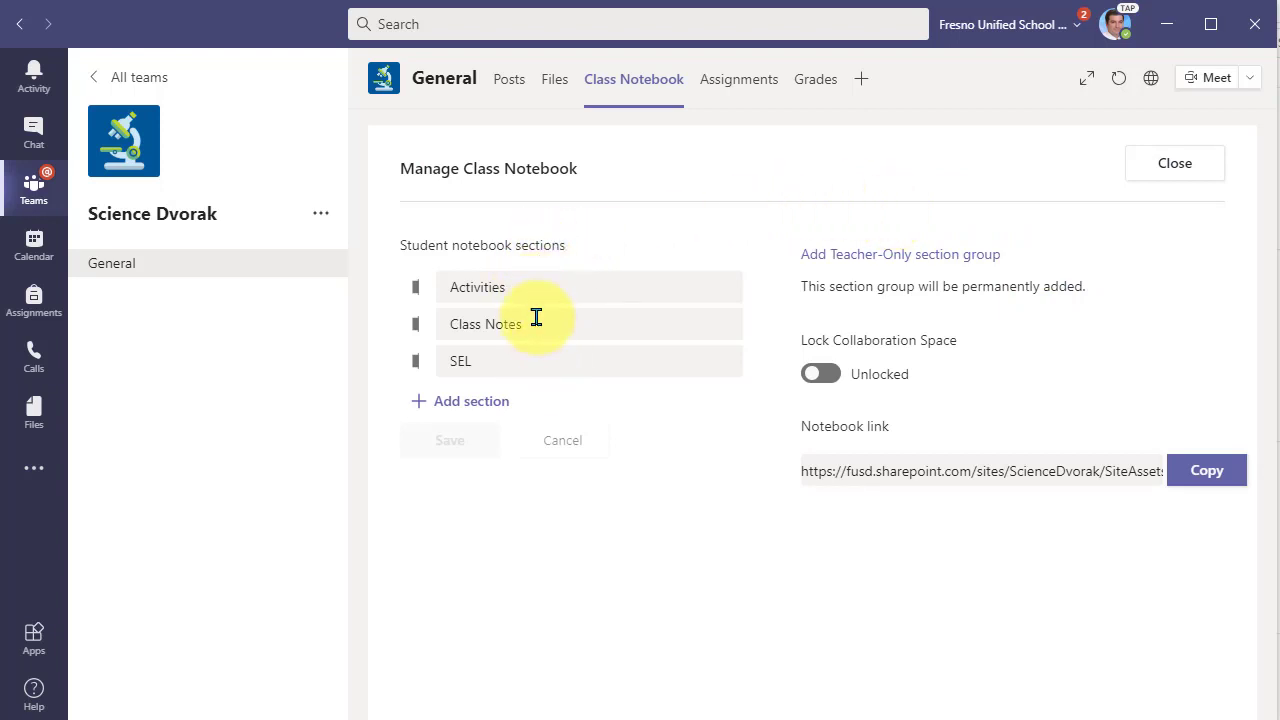
{"action": "mouse_move", "coordinate": [744, 230]}
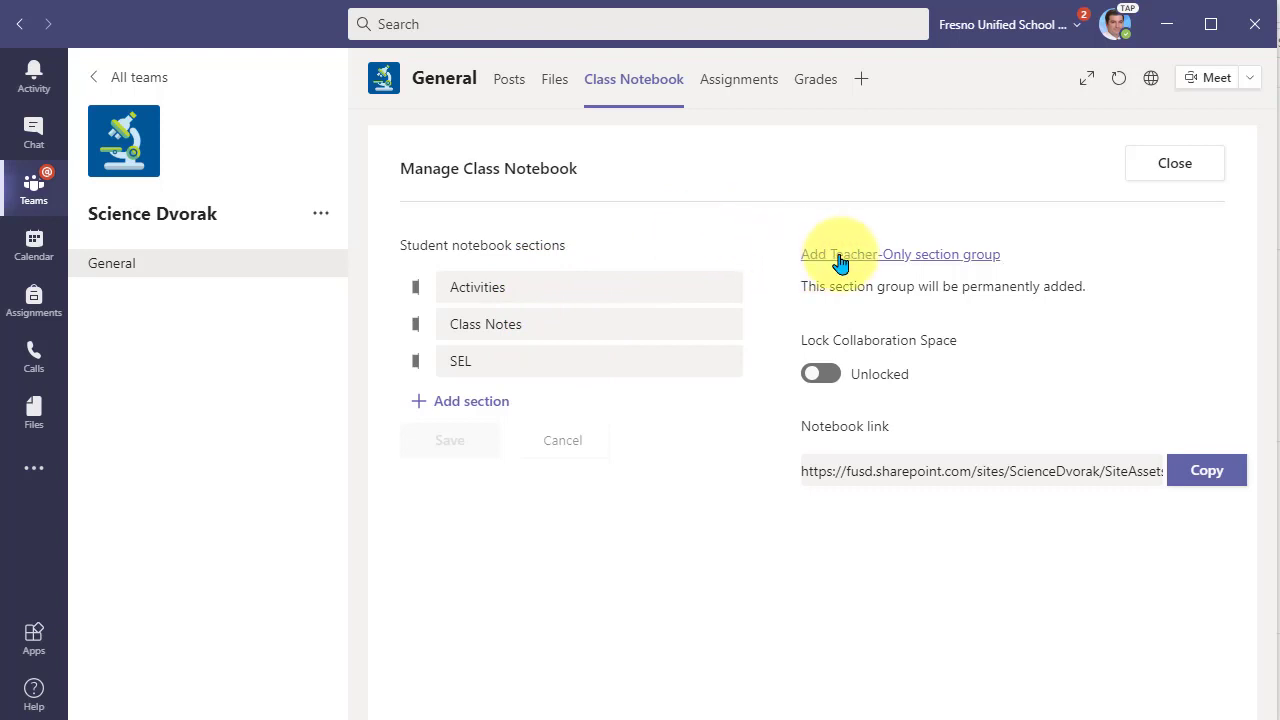
{"action": "mouse_move", "coordinate": [1024, 256]}
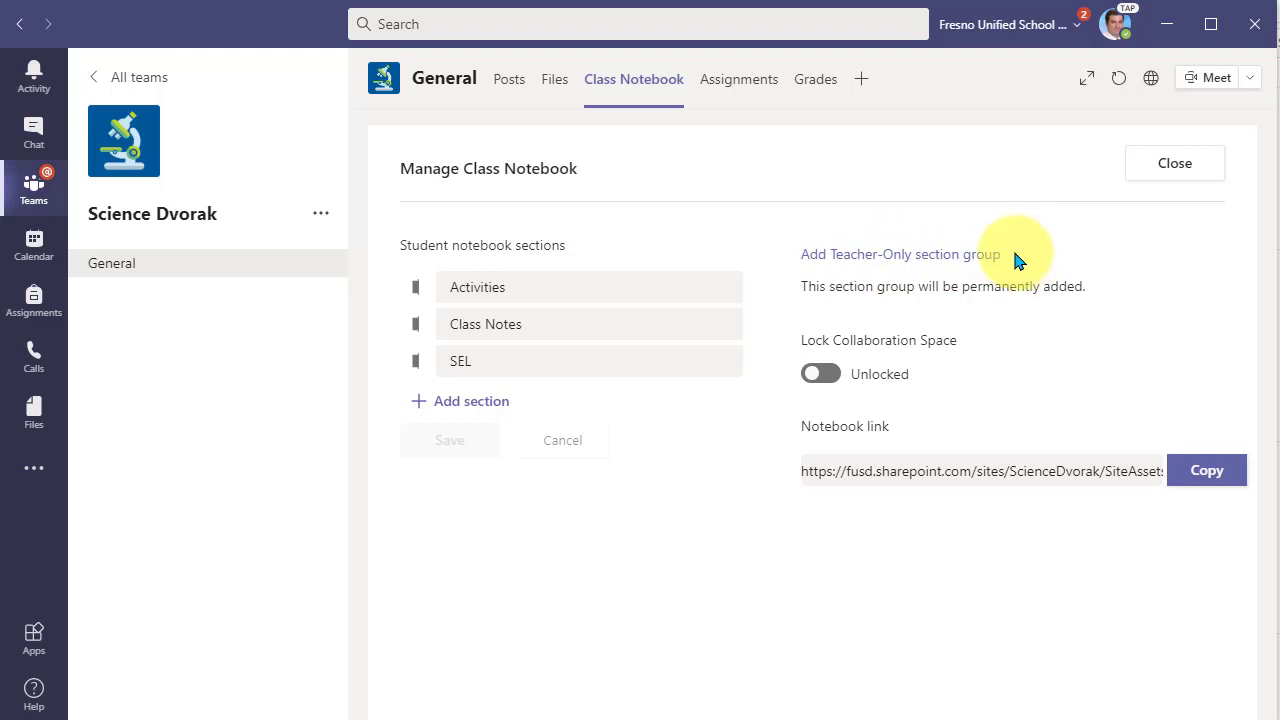
{"action": "left_click", "coordinate": [900, 254]}
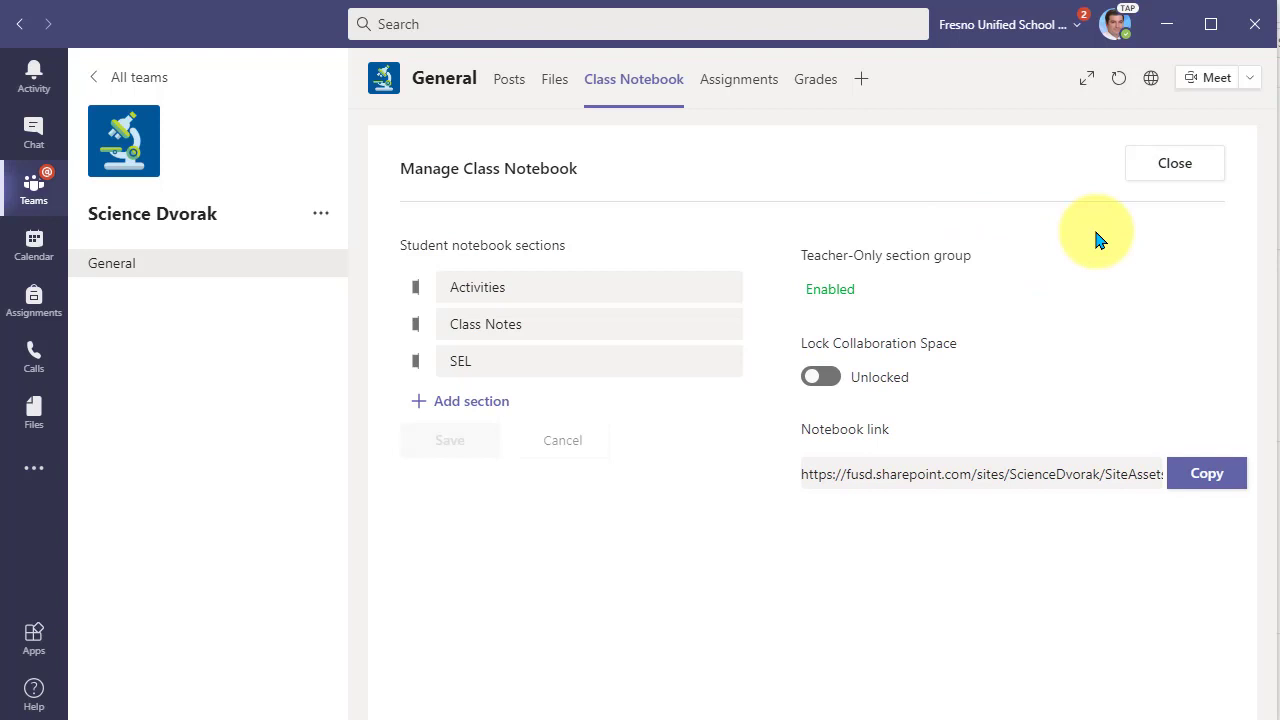
Close Manage Class Notebook and return to the notebook navigation showing _Teacher Only
{"action": "left_click", "coordinate": [1174, 164]}
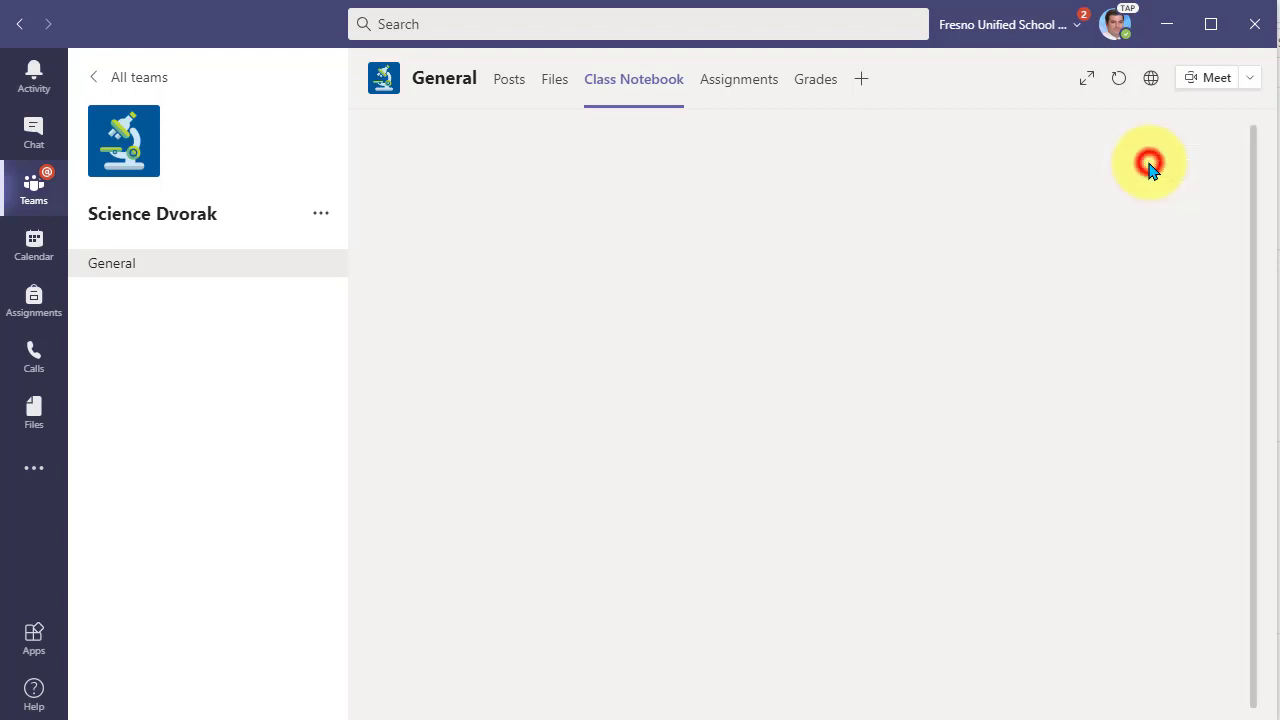
{"action": "left_click", "coordinate": [632, 80]}
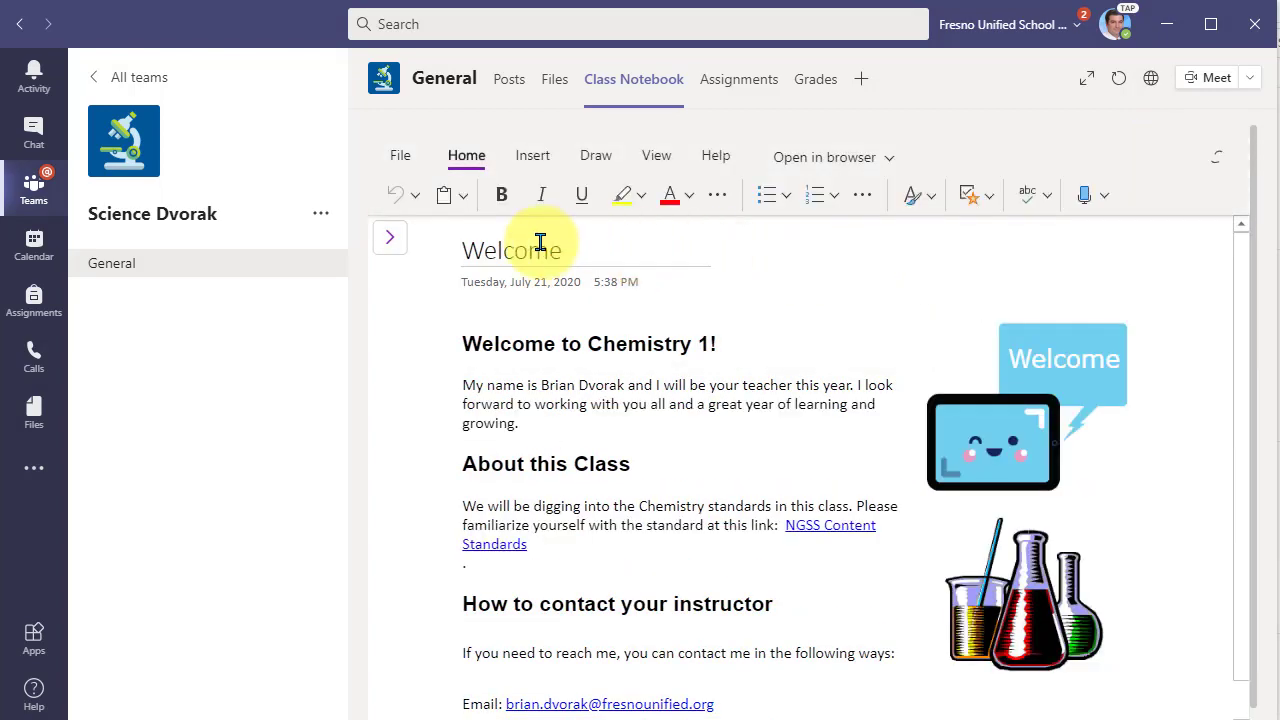
{"action": "left_click", "coordinate": [390, 236]}
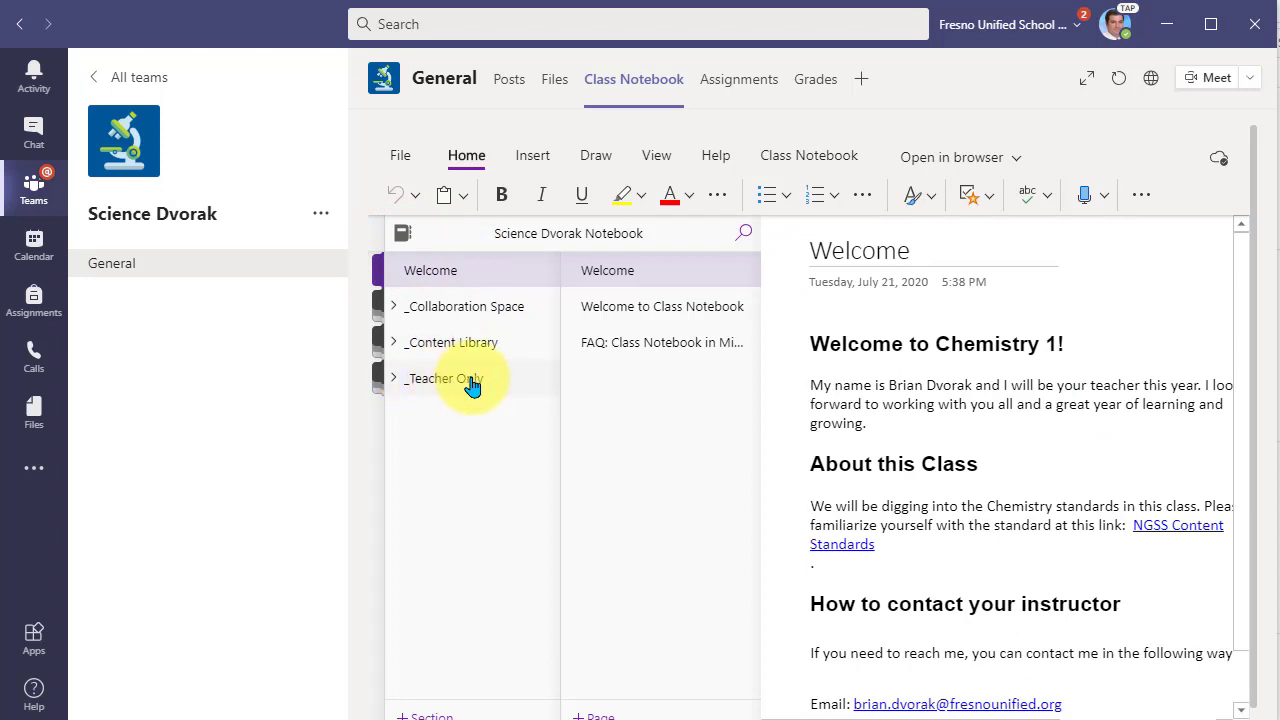
{"action": "mouse_move", "coordinate": [502, 388]}
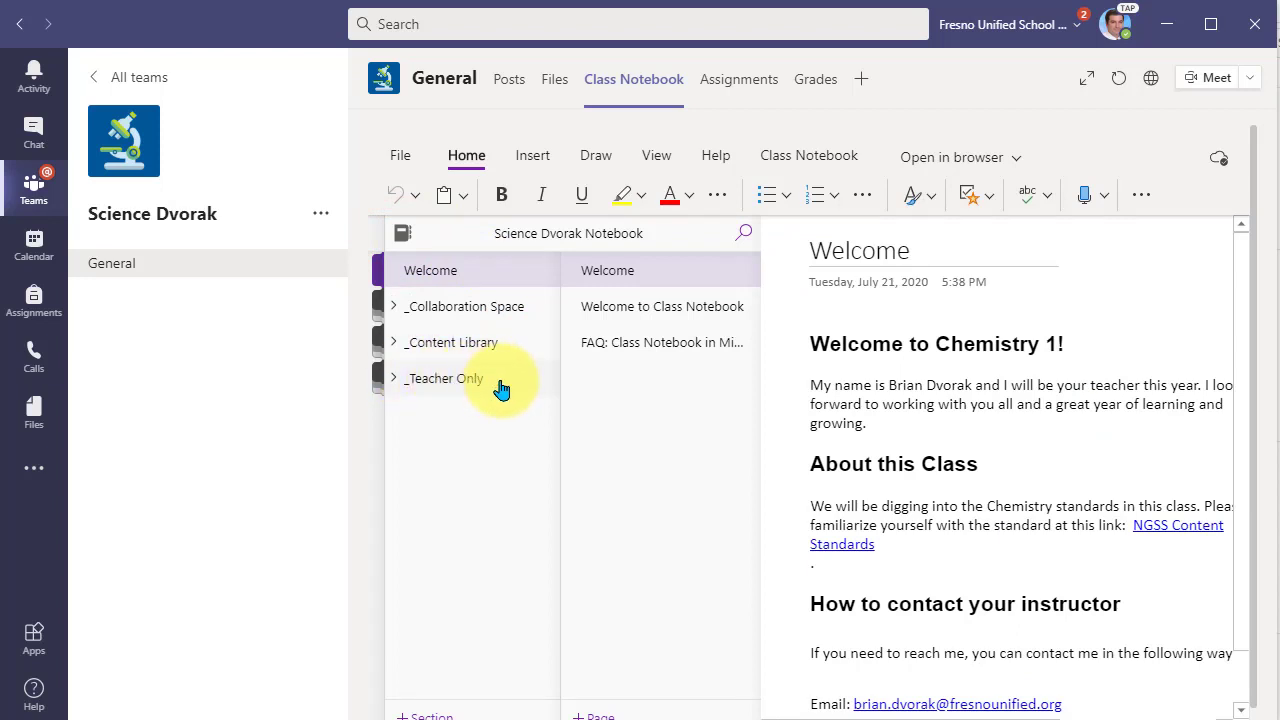
{"action": "left_click", "coordinate": [444, 378]}
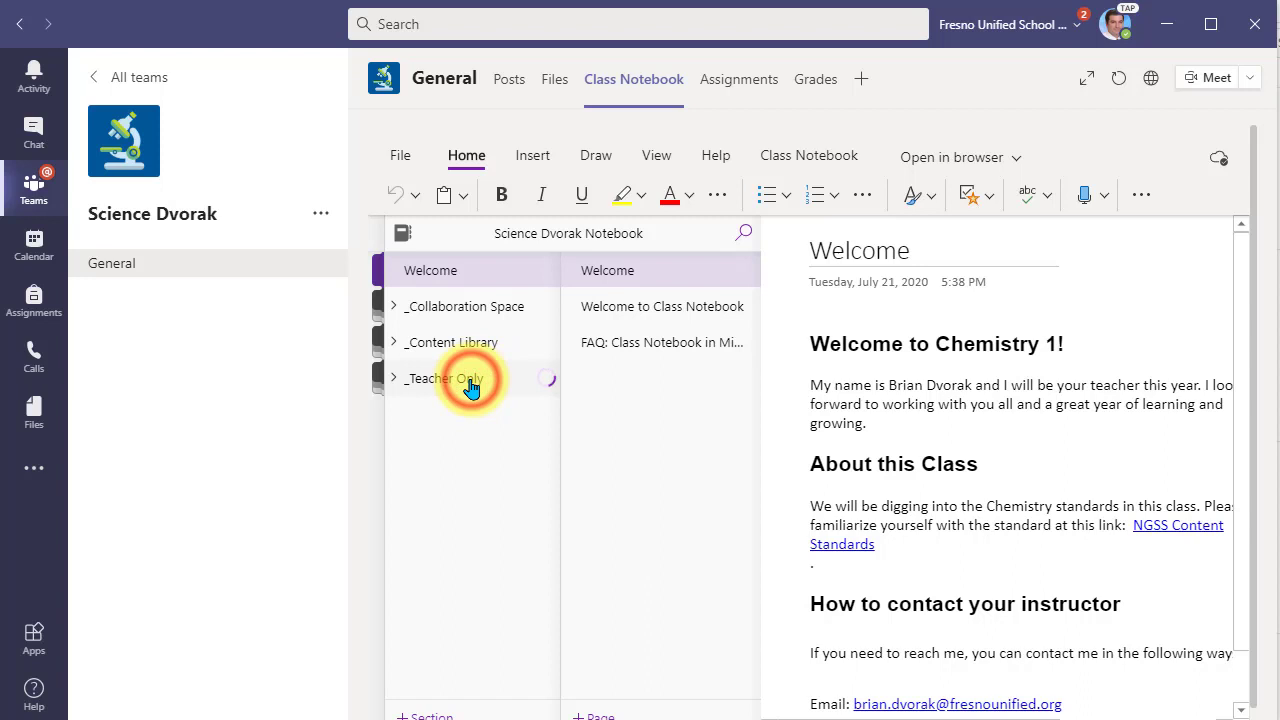
Expand the _Teacher Only group to reveal its 'Using the Teacher Only…' section
{"action": "left_click", "coordinate": [440, 376]}
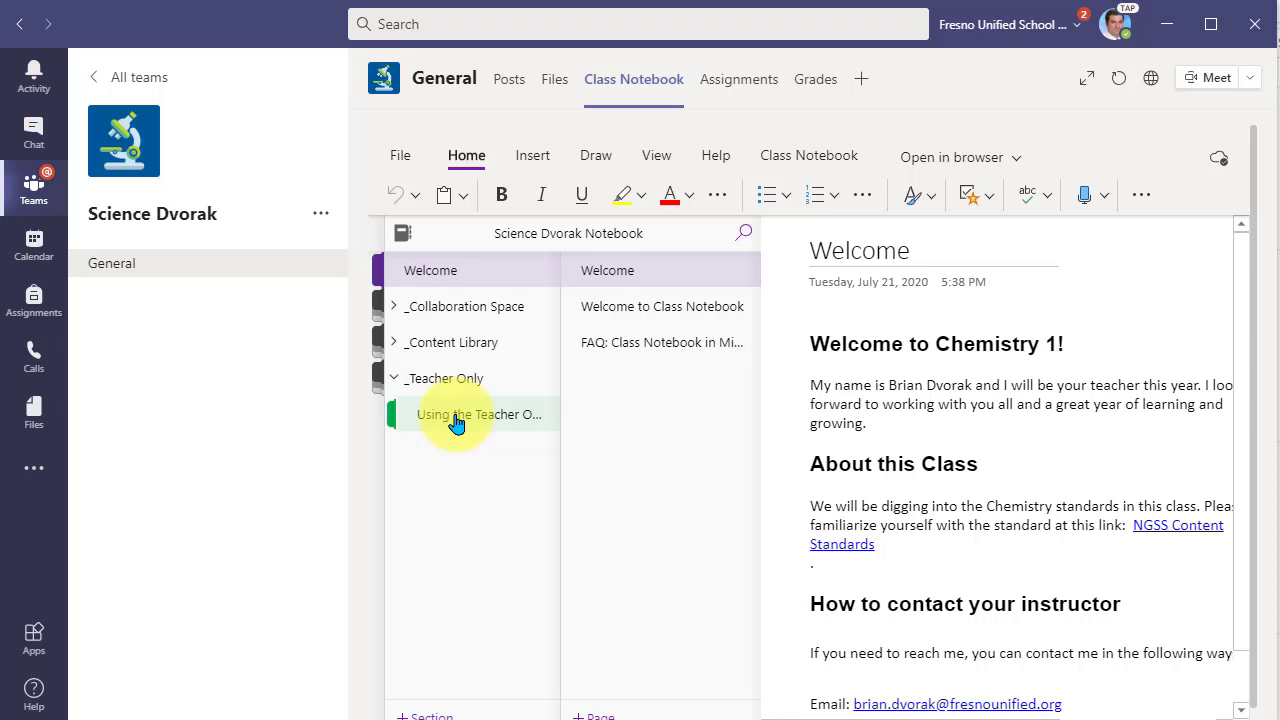
{"action": "mouse_move", "coordinate": [456, 390]}
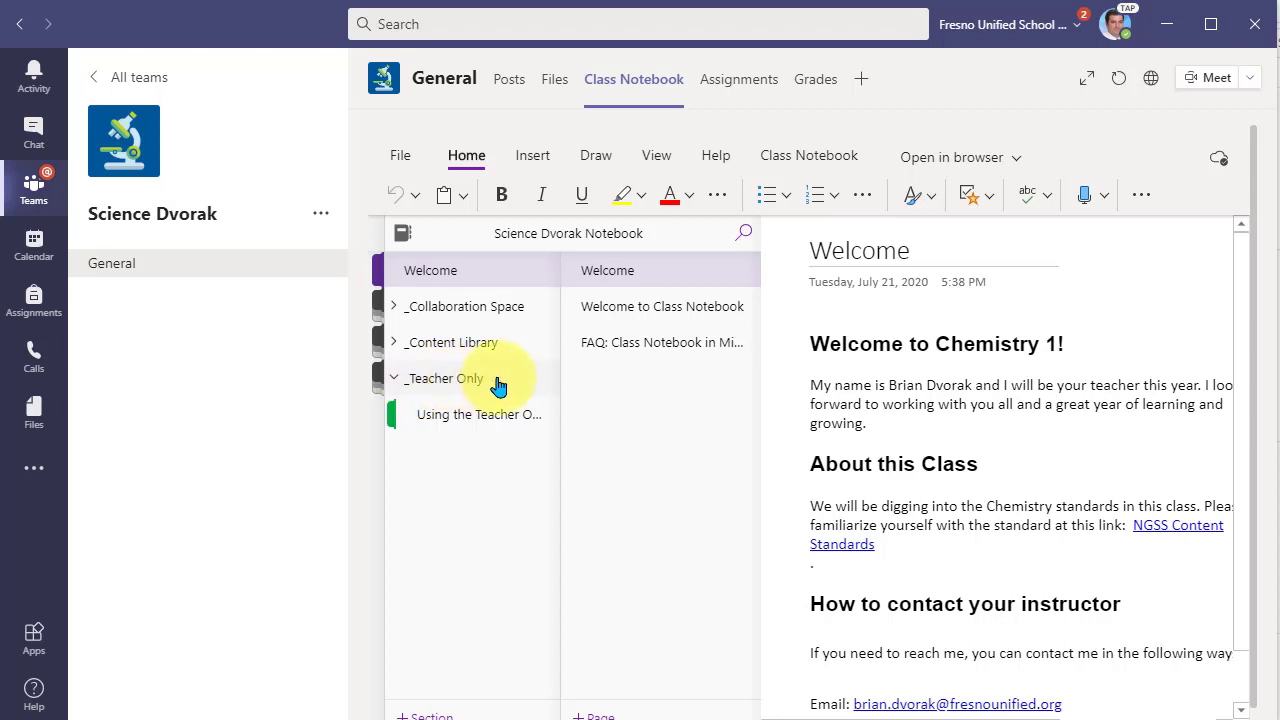
{"action": "mouse_move", "coordinate": [448, 384]}
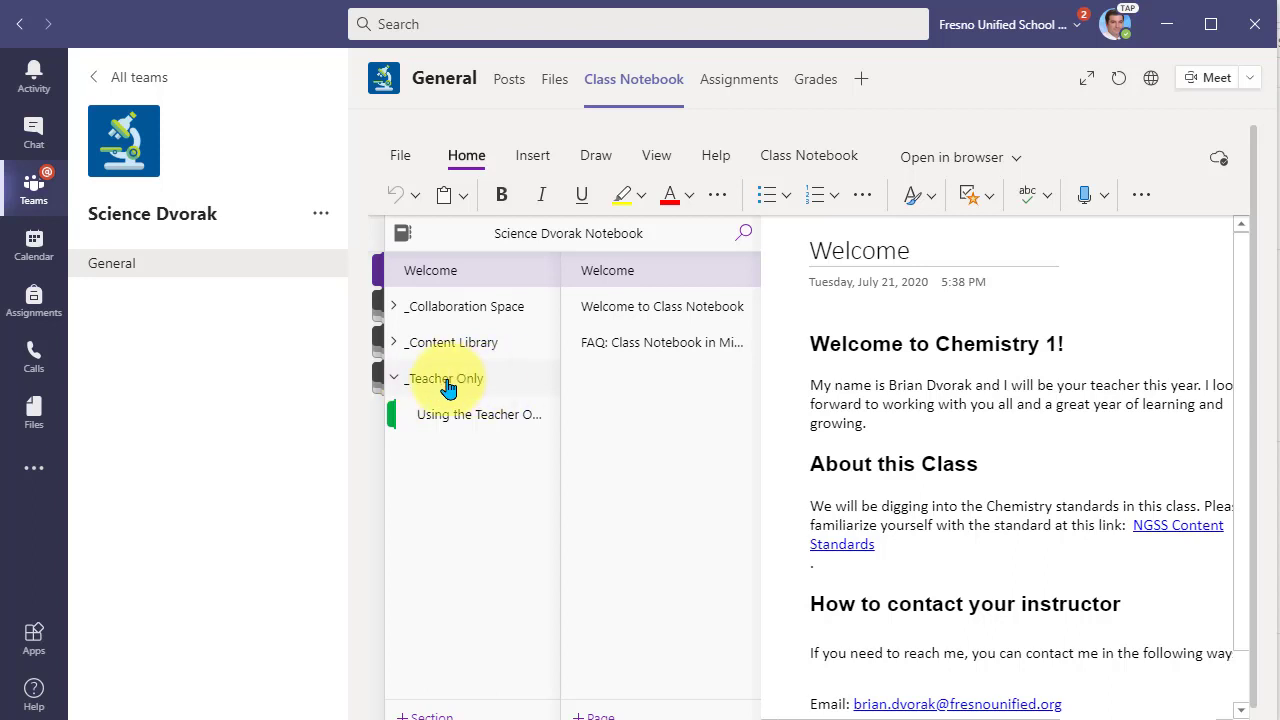
{"action": "mouse_move", "coordinate": [500, 388]}
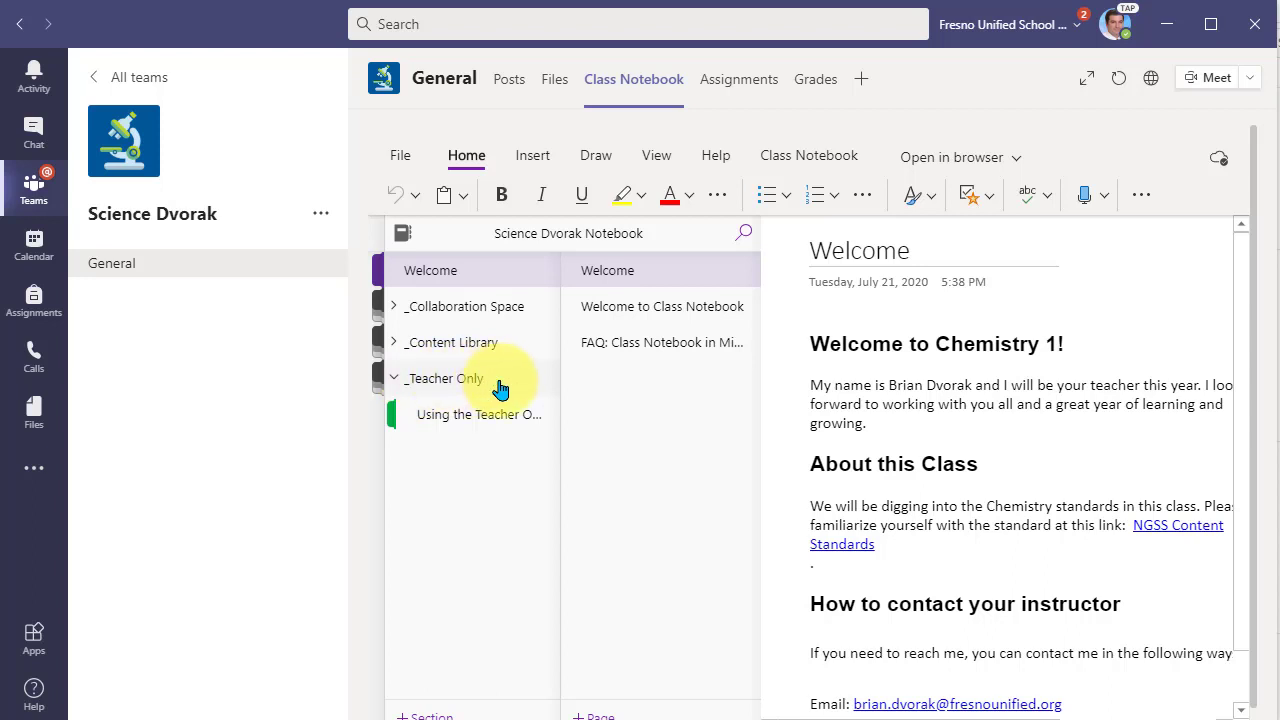